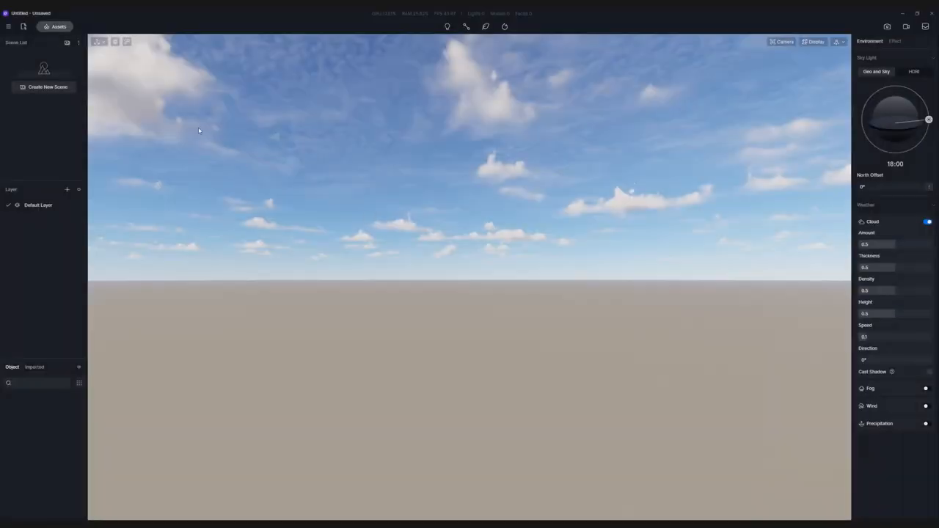
Switch on the Merge Project beta toggle under Preference > Widget
{"action": "left_click", "coordinate": [8, 27]}
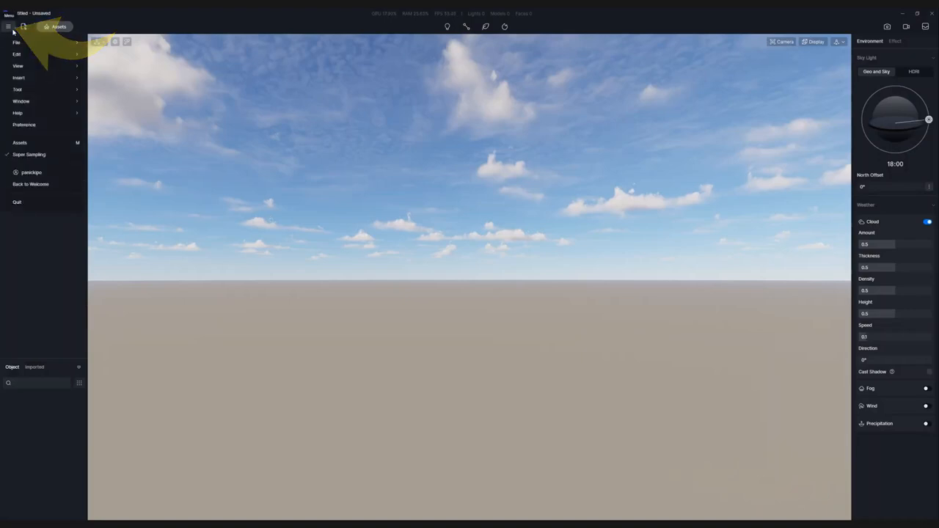
{"action": "left_click", "coordinate": [24, 125]}
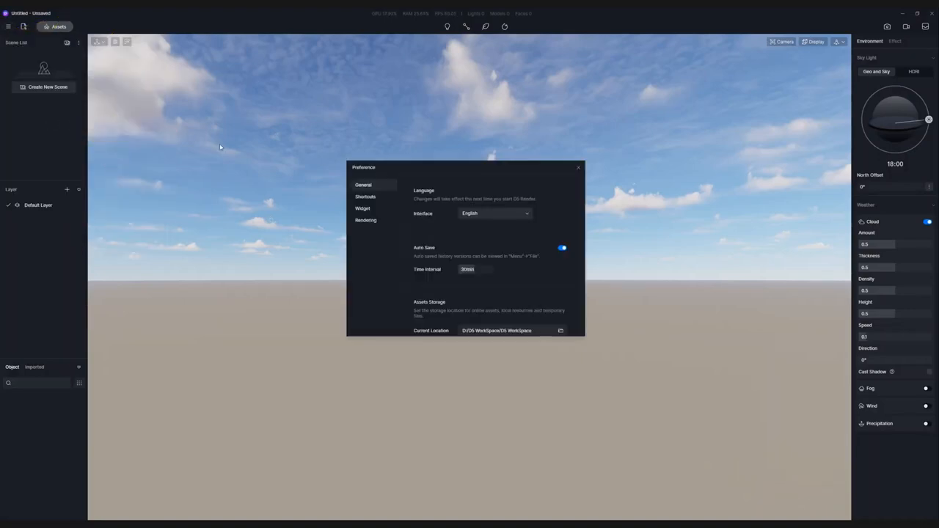
{"action": "left_click", "coordinate": [363, 209]}
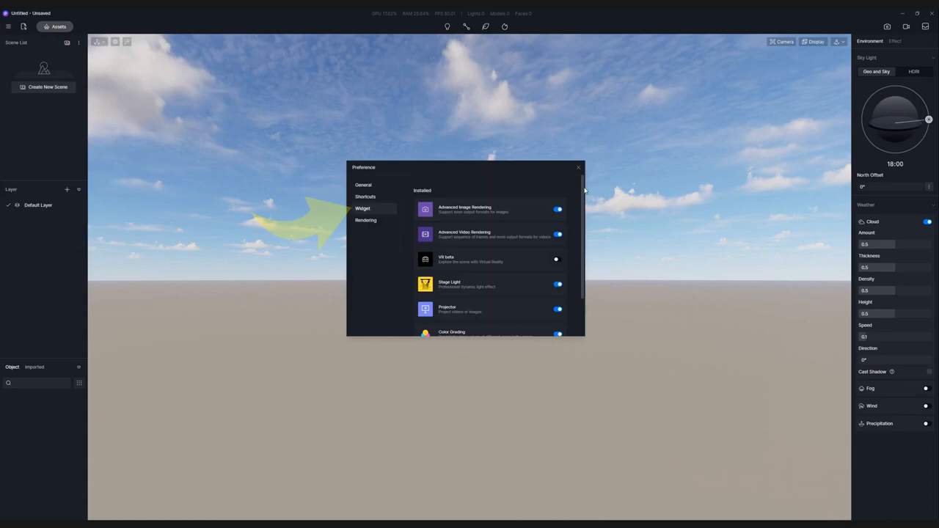
{"action": "scroll", "scroll_direction": "down", "scroll_amount": 3}
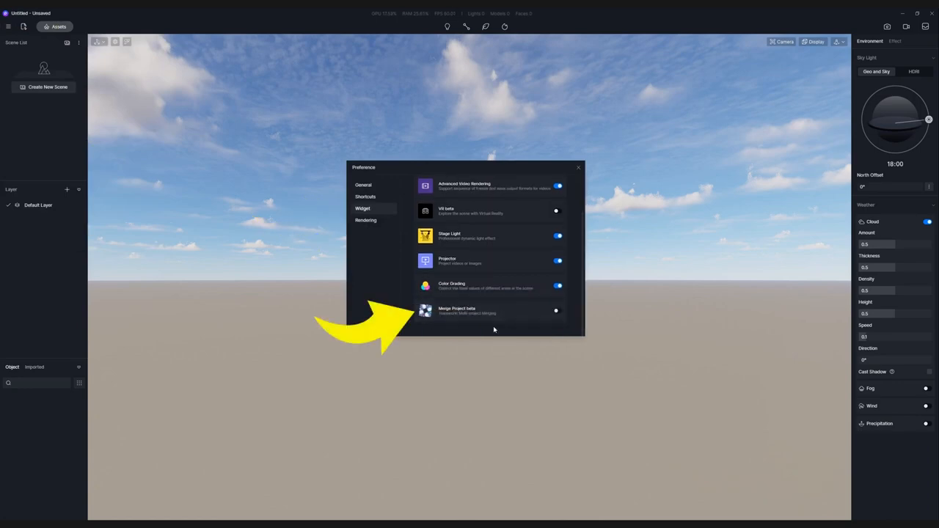
{"action": "left_click", "coordinate": [558, 311]}
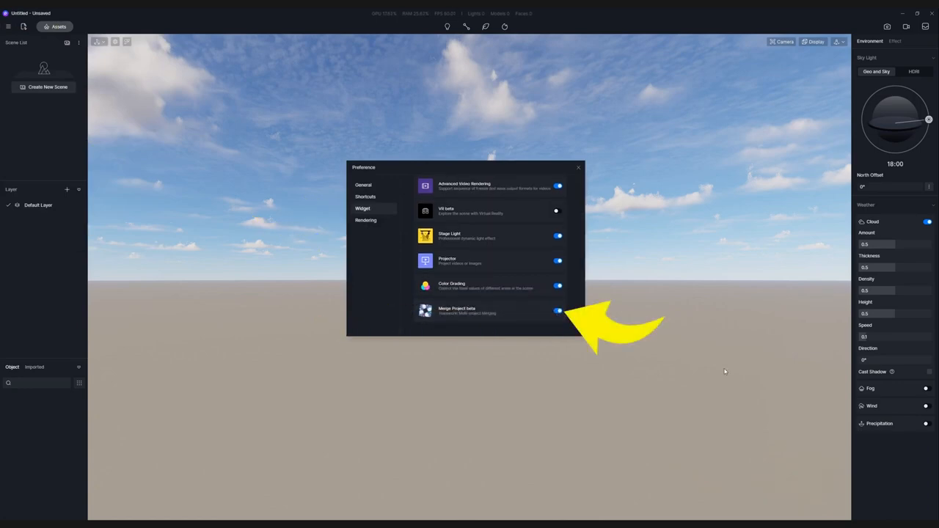
{"action": "left_click", "coordinate": [579, 167]}
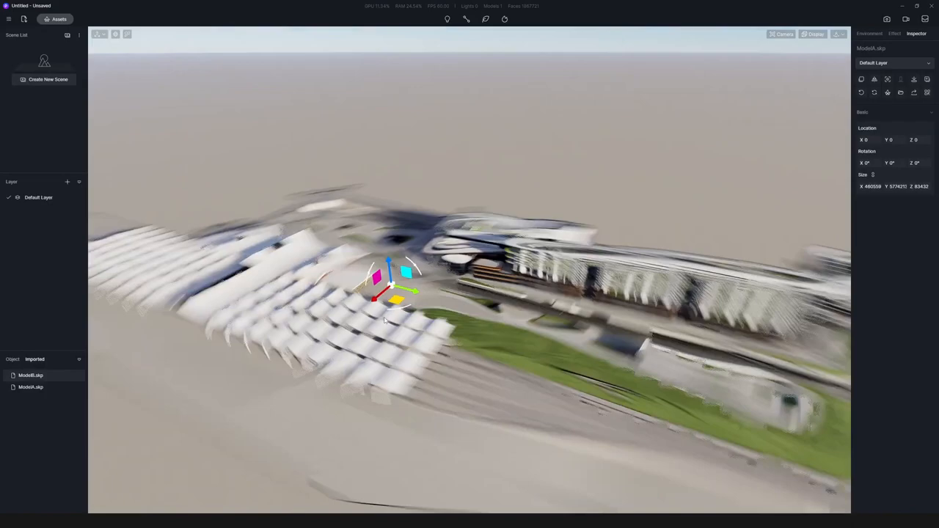
Import ModelA.skp and ModelB.skp and make ModelA visible in the Object list
{"action": "left_click", "coordinate": [869, 33]}
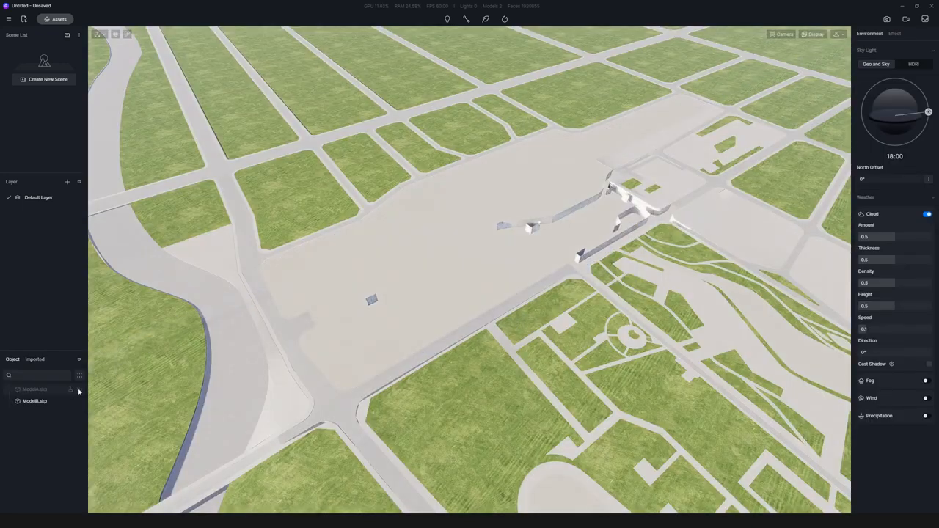
{"action": "left_click", "coordinate": [72, 389]}
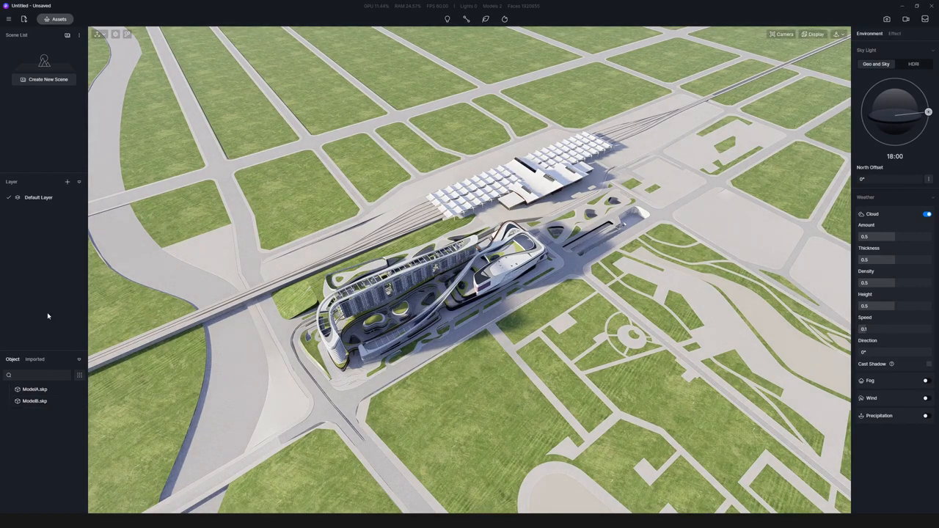
{"action": "left_click", "coordinate": [8, 18]}
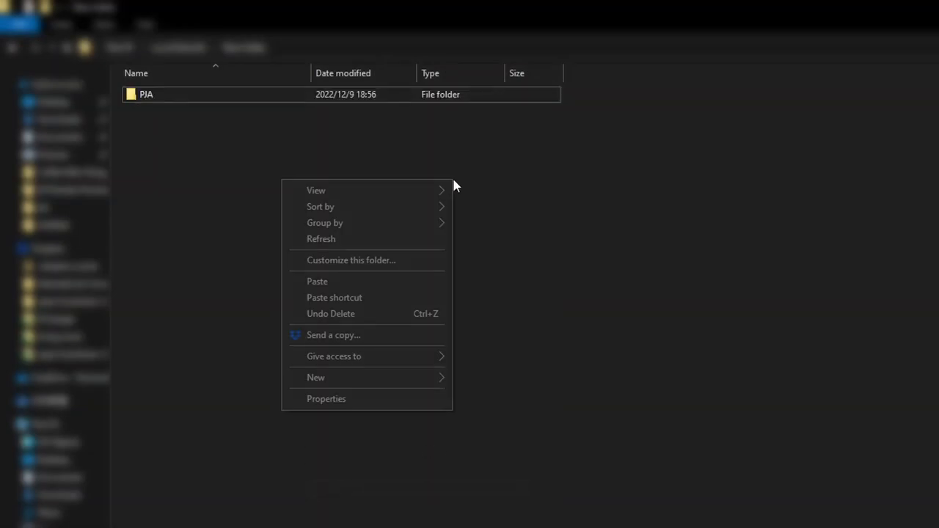
Paste a copy of the PJA folder and rename it PJB
{"action": "left_click", "coordinate": [317, 281]}
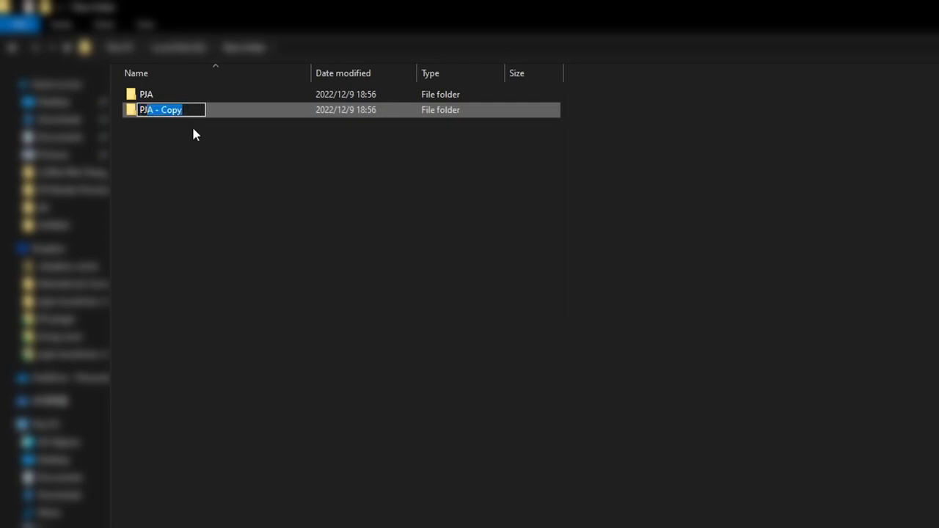
{"action": "type", "text": "PJB"}
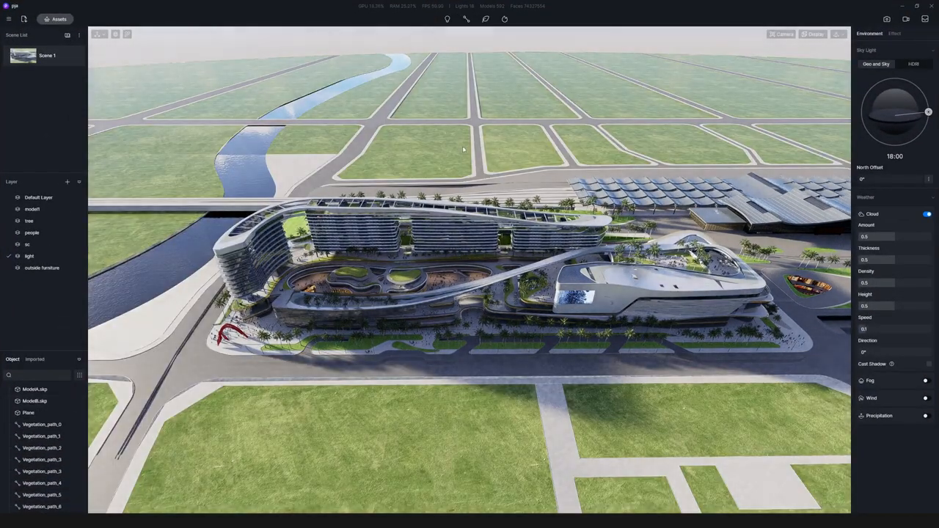
Select ModelB.skp in the Object list and bring up its context menu
{"action": "left_click", "coordinate": [35, 401]}
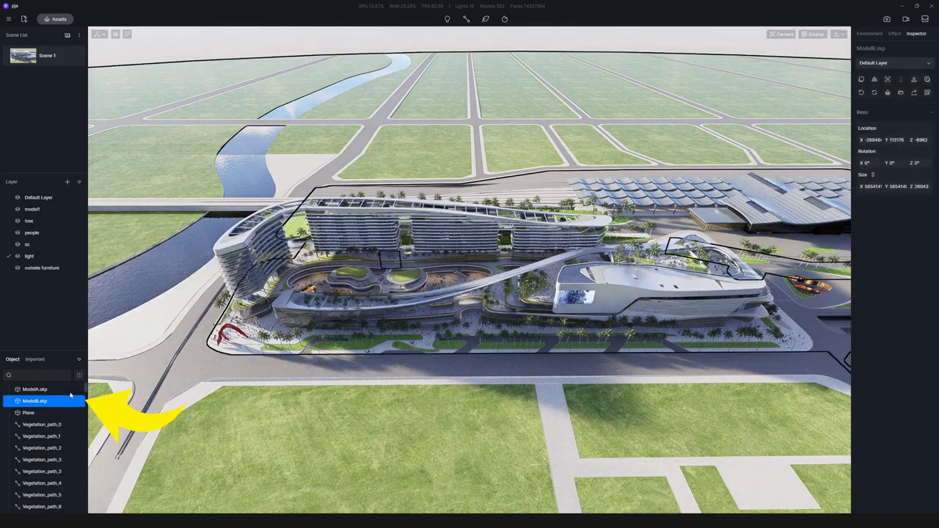
{"action": "right_click", "coordinate": [34, 401]}
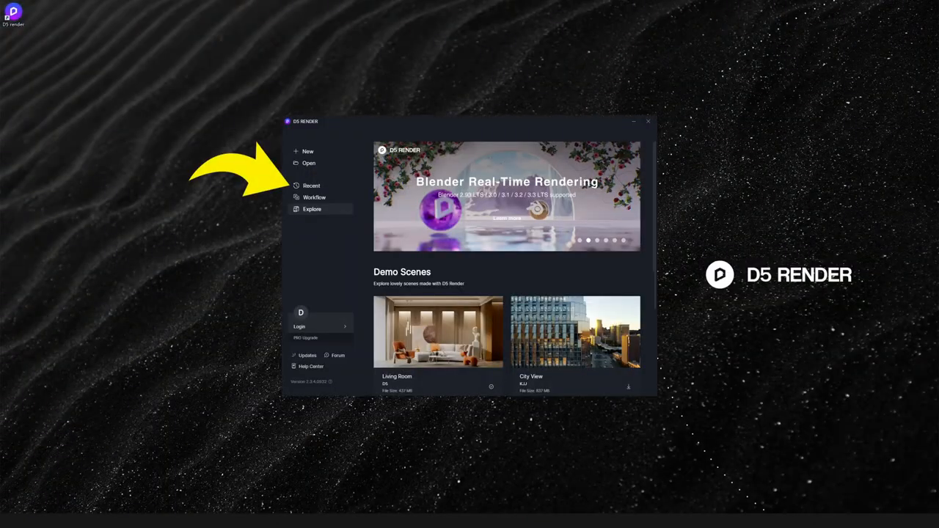
Launch Workflow > Merge Project and add PJA.drs as the first project
{"action": "left_click", "coordinate": [311, 185]}
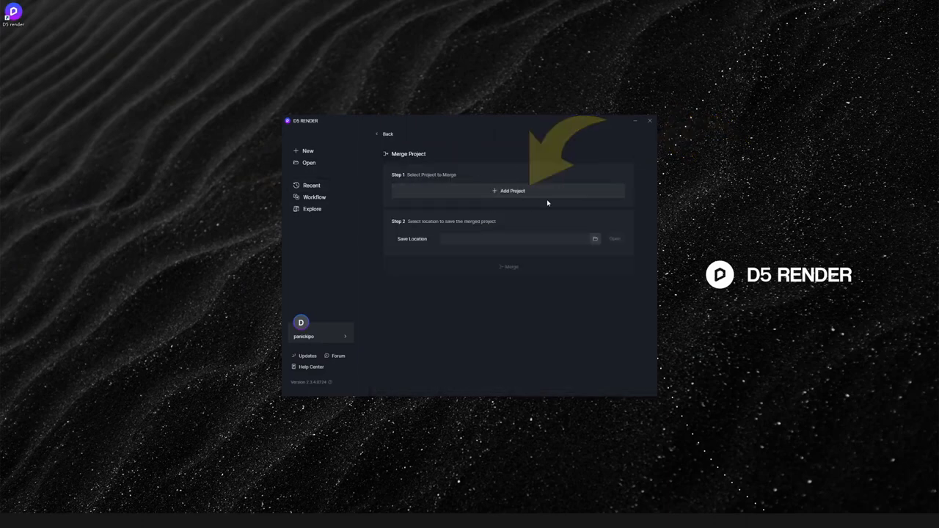
{"action": "left_click", "coordinate": [508, 191]}
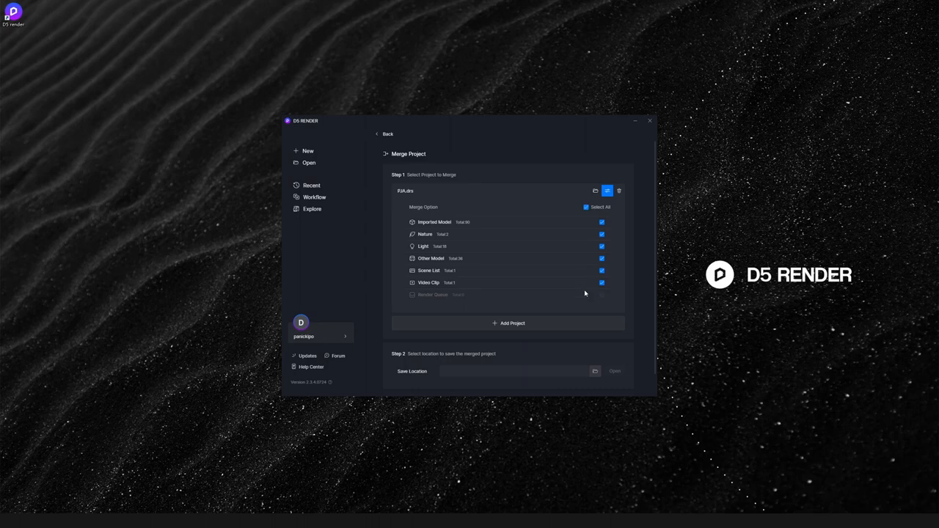
{"action": "mouse_move", "coordinate": [537, 292]}
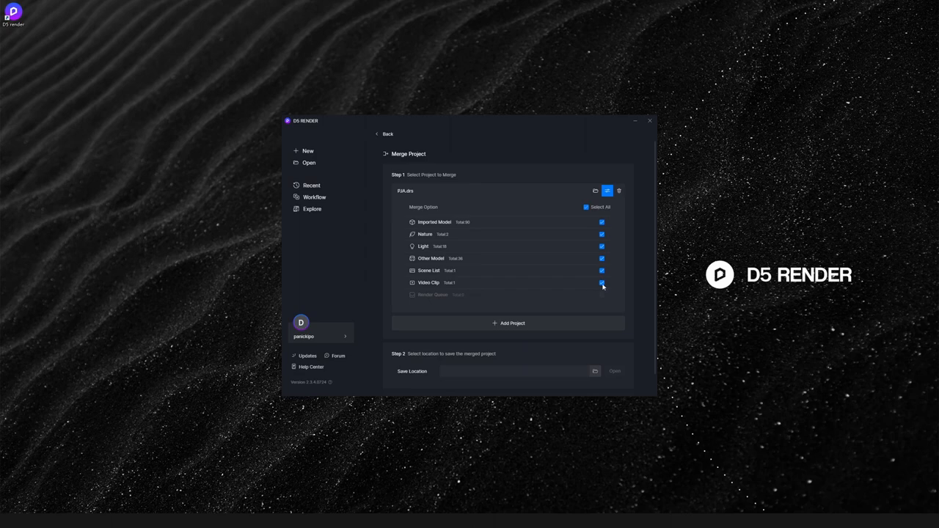
Uncheck Video Clip in PJA.drs merge options and add a second project
{"action": "left_click", "coordinate": [602, 284]}
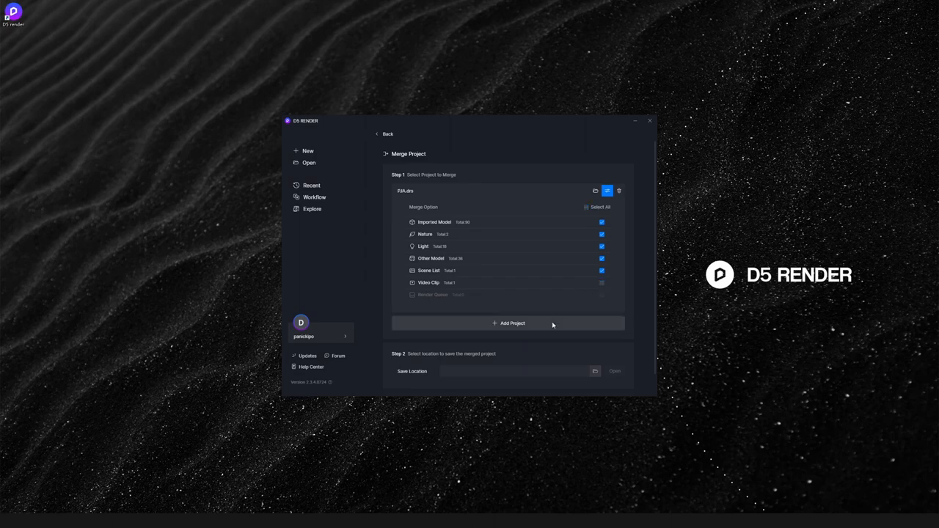
{"action": "left_click", "coordinate": [509, 322]}
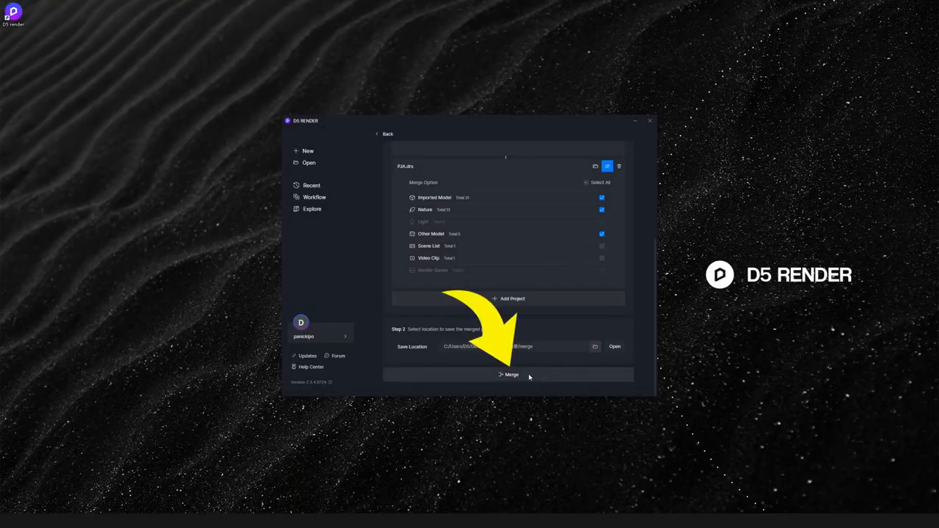
Merge both projects into the save folder and open the merged output folder
{"action": "left_click", "coordinate": [511, 374]}
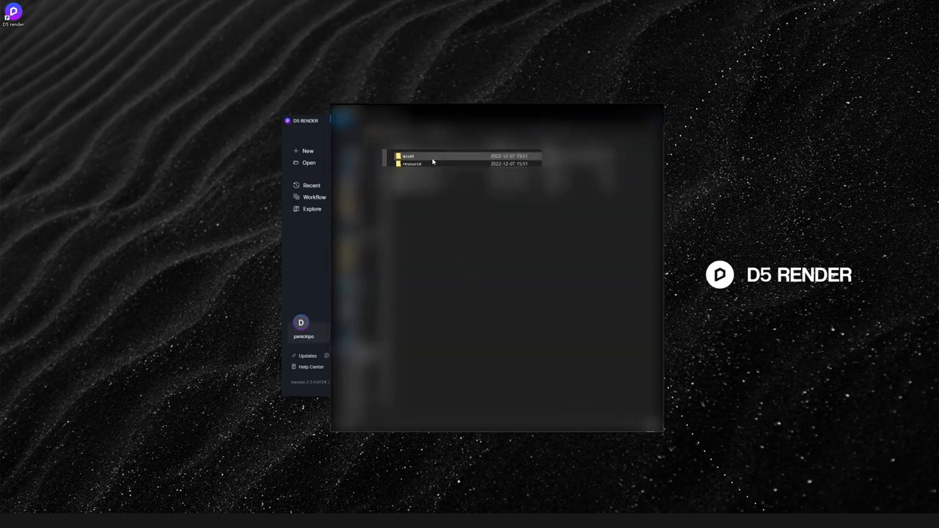
{"action": "double_click", "coordinate": [433, 156]}
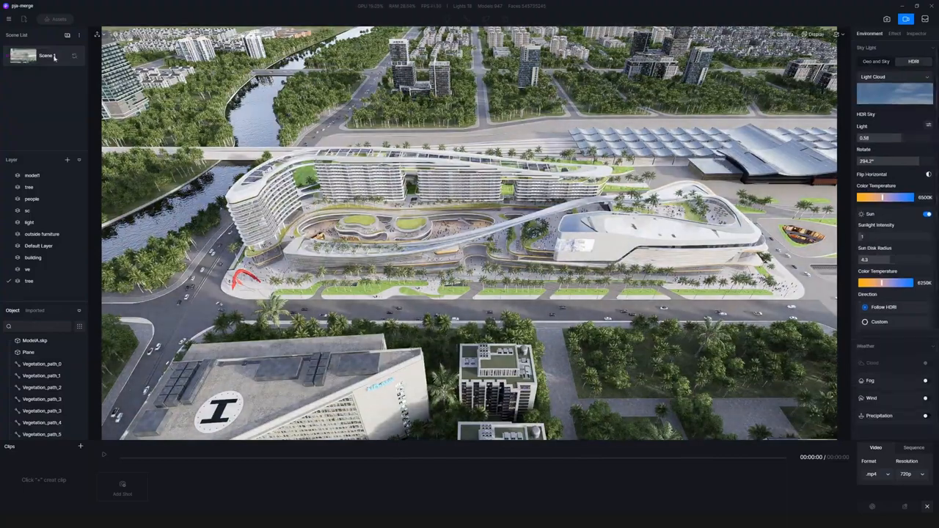
Show pja-merge Scene 1's Effect settings: exposure, contrast and white balance
{"action": "left_click", "coordinate": [895, 33]}
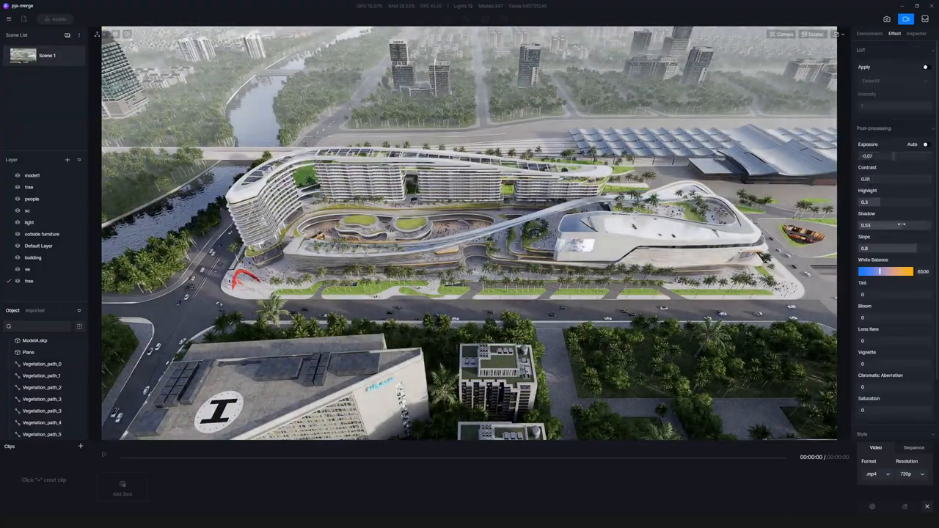